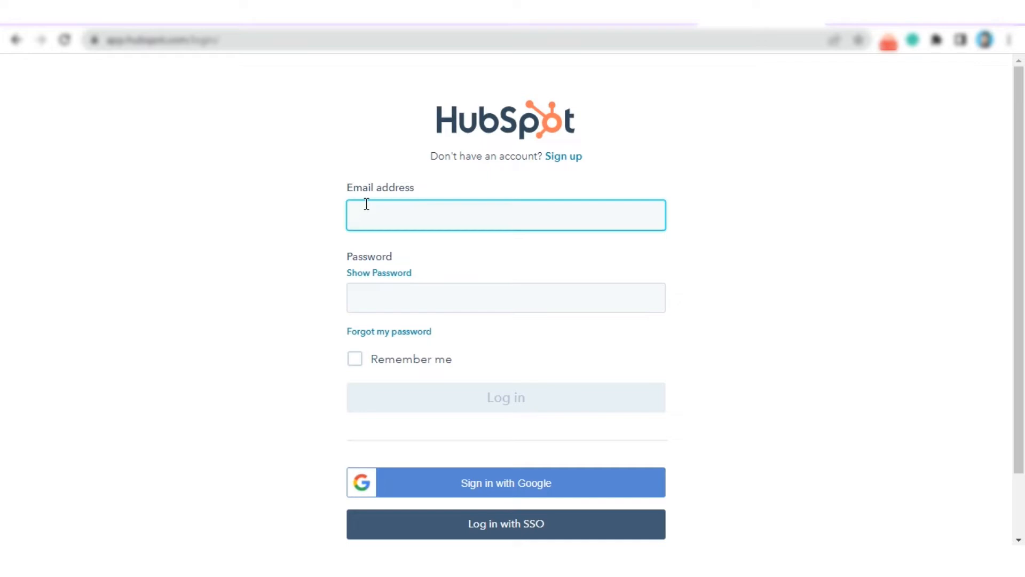
# - Log in with the saved email suggestion and password to reach the verification code prompt
pyautogui.click(504, 215)
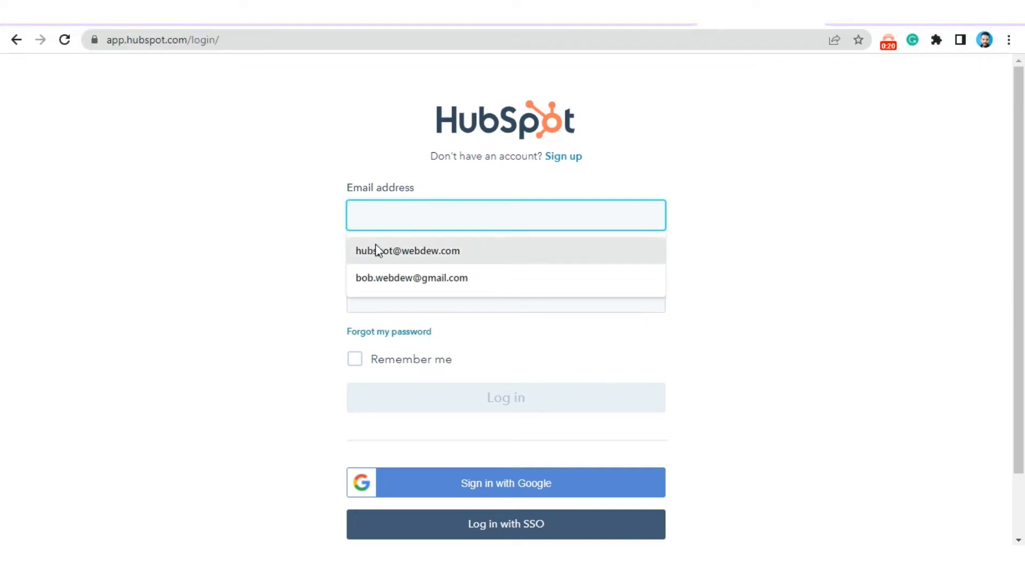
pyautogui.click(411, 277)
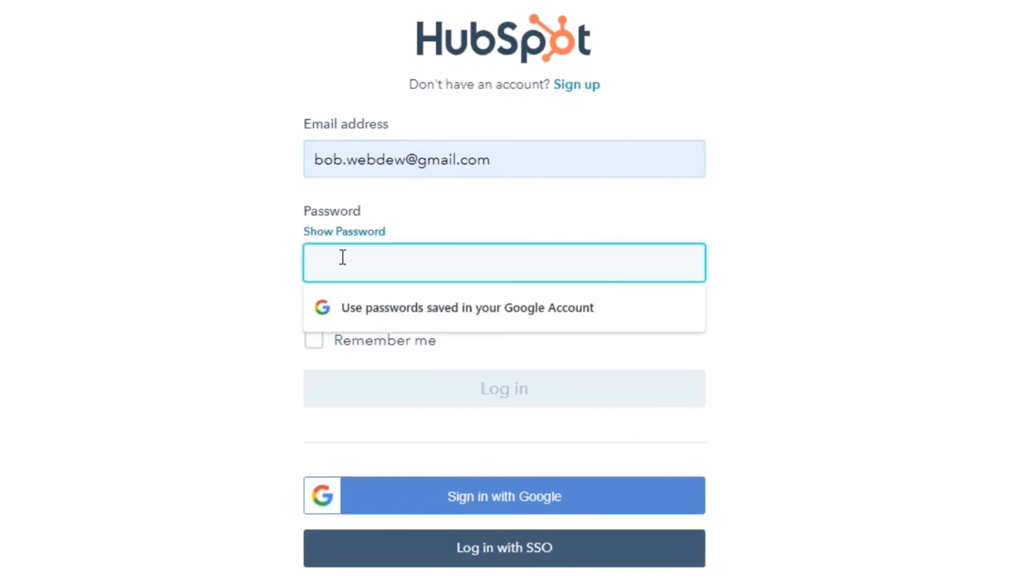
pyautogui.write('•')
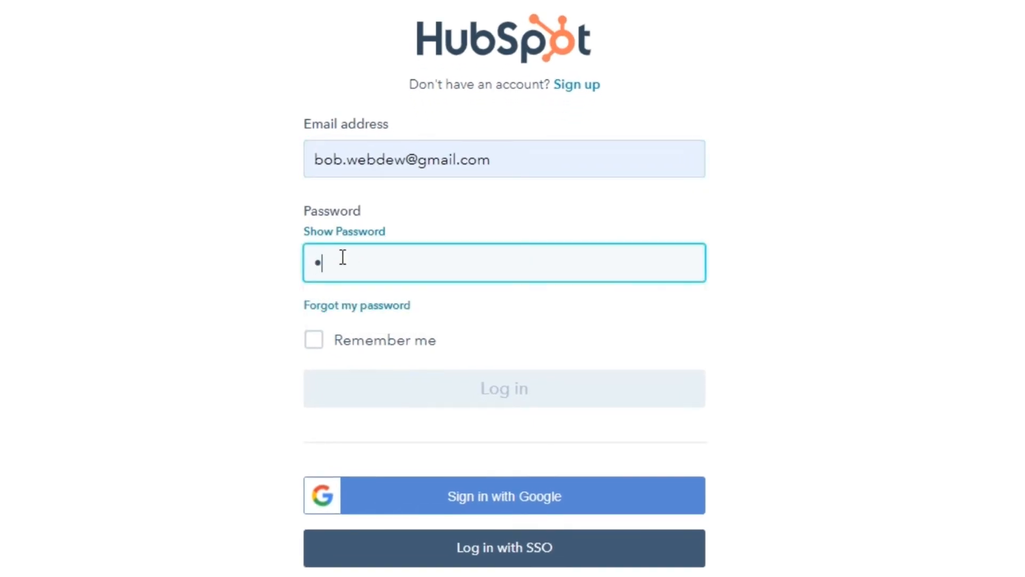
pyautogui.write('password')
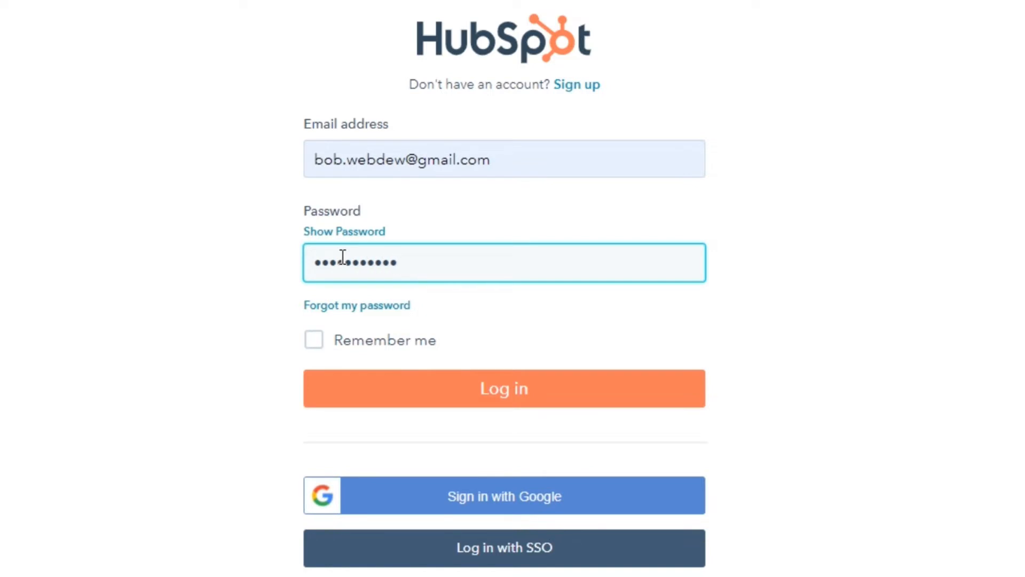
pyautogui.click(503, 388)
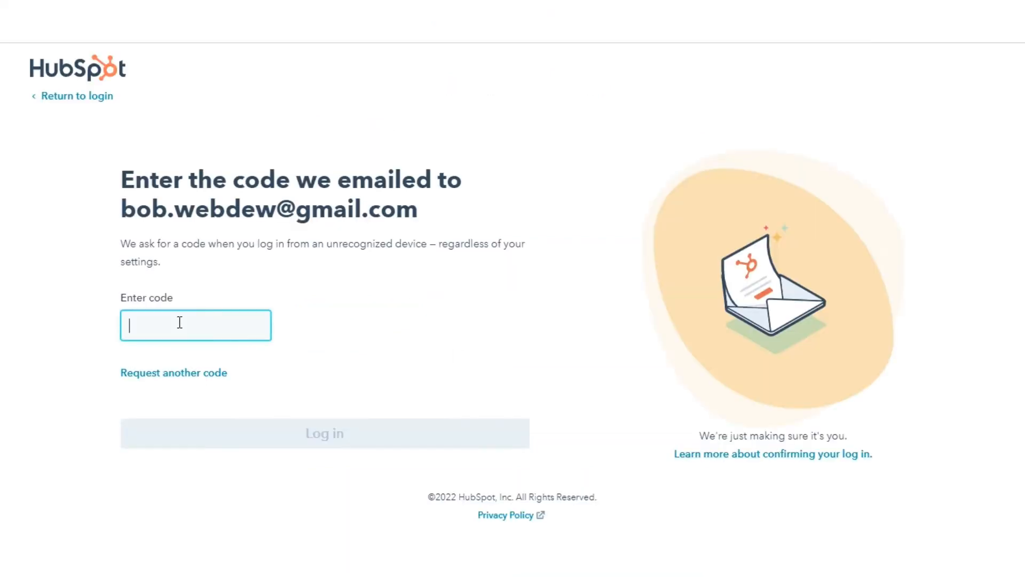
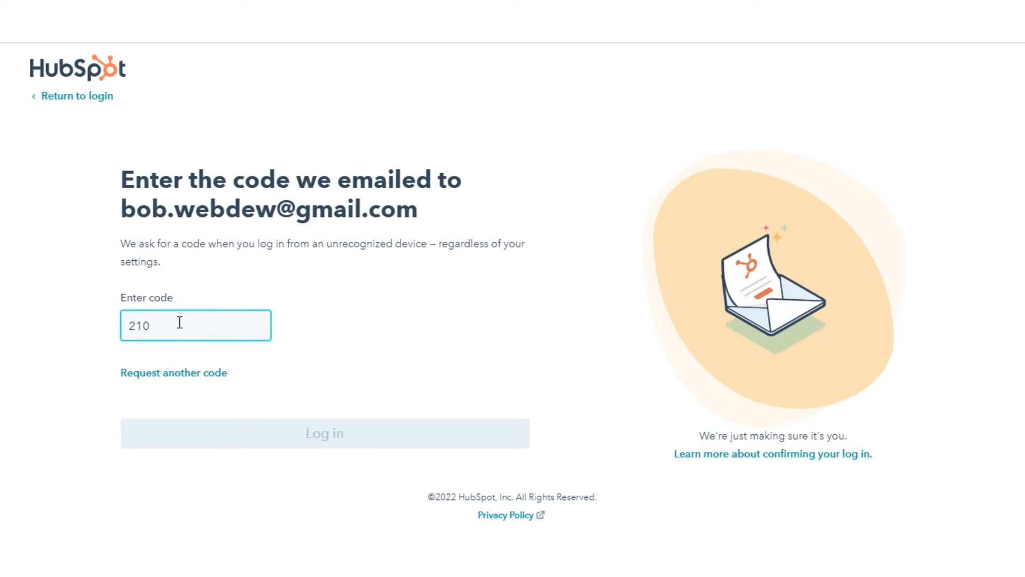
# - Enter the emailed verification code and submit it to reach the HubSpot dashboard
pyautogui.click(324, 433)
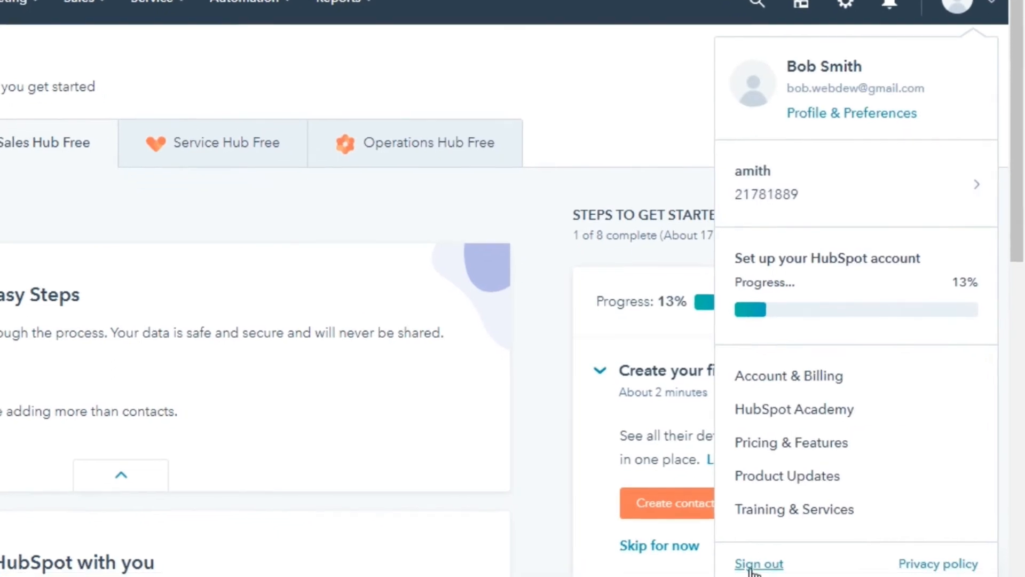
# - Sign out from the account menu, returning to the empty login page
pyautogui.scroll(-3)
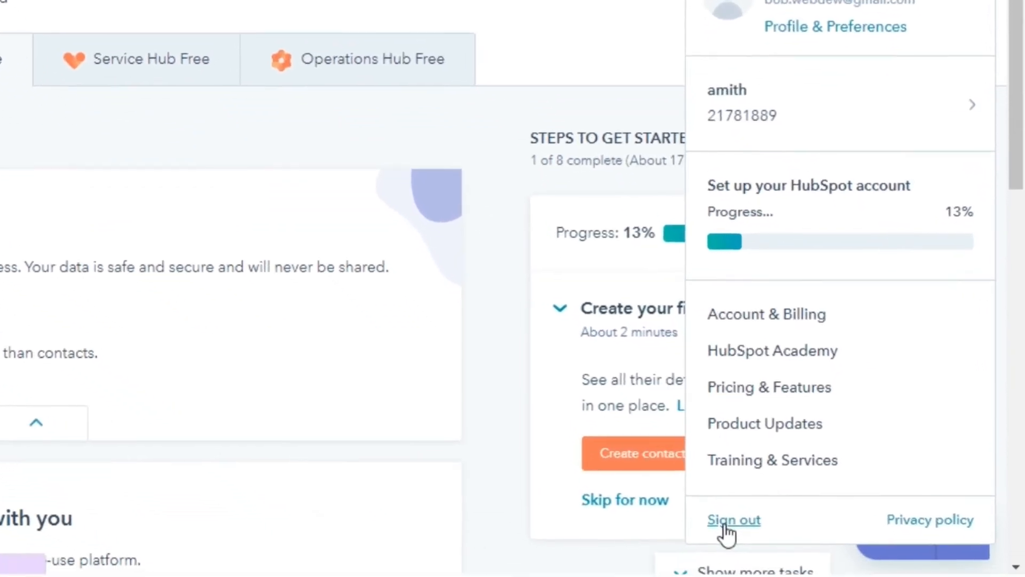
pyautogui.click(733, 519)
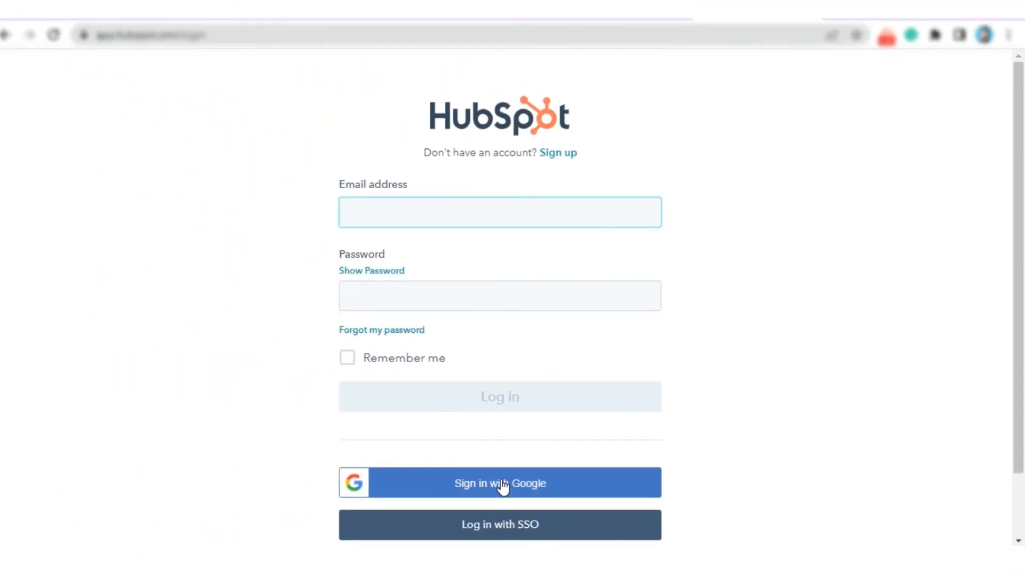
# - Sign in with Google and choose the matching Google account
pyautogui.click(500, 483)
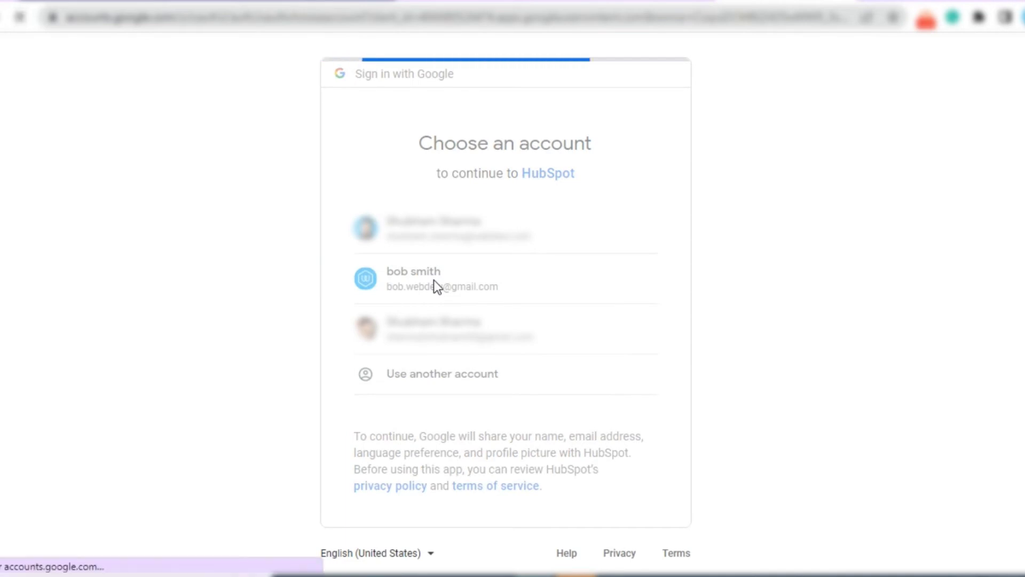
pyautogui.click(414, 278)
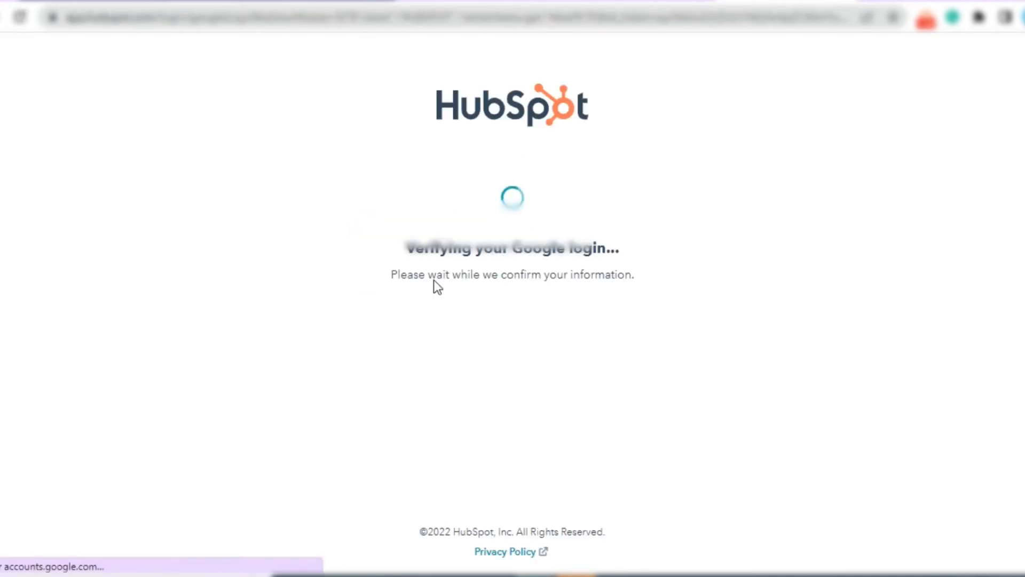